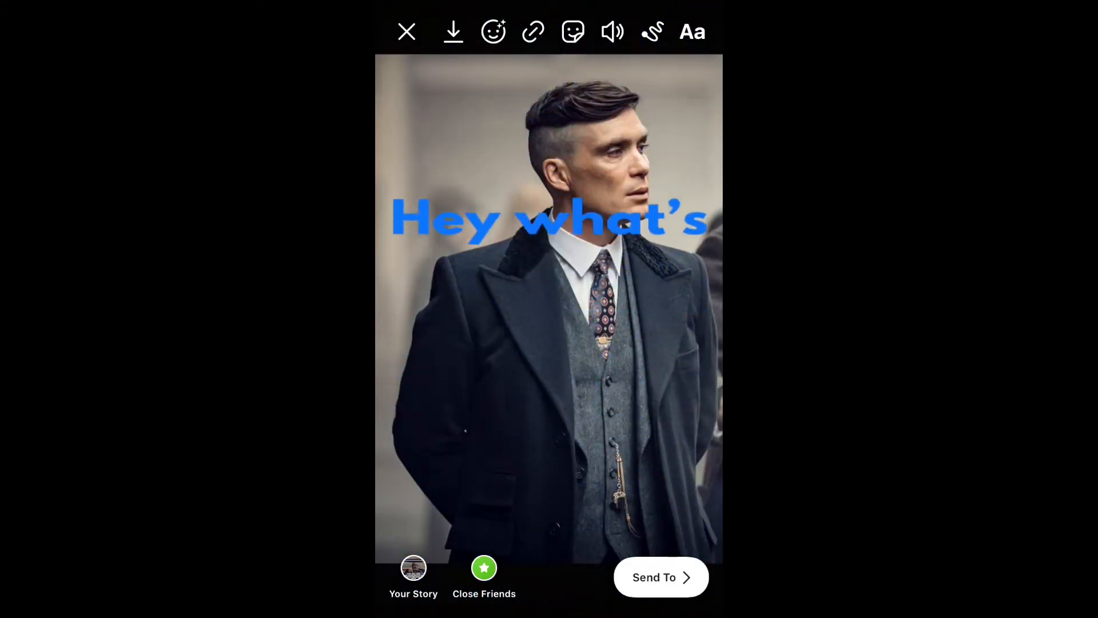
# Close the Instagram story editor and return to the home screen
pyautogui.click(406, 30)
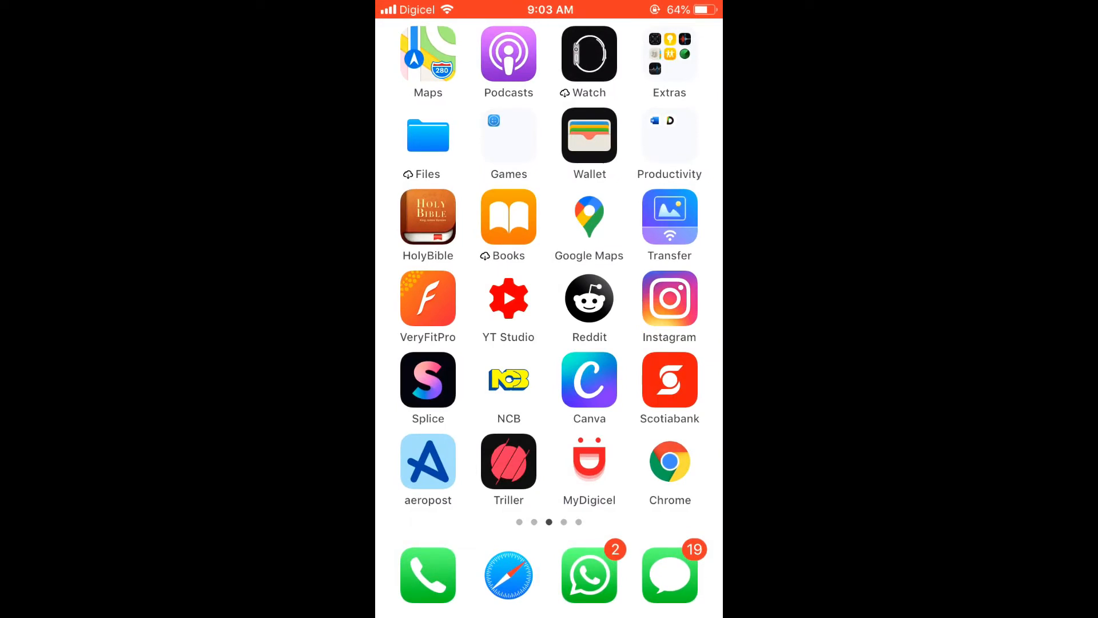
# Swipe through home screen pages to reach and launch the App Store search page
pyautogui.hscroll(3)
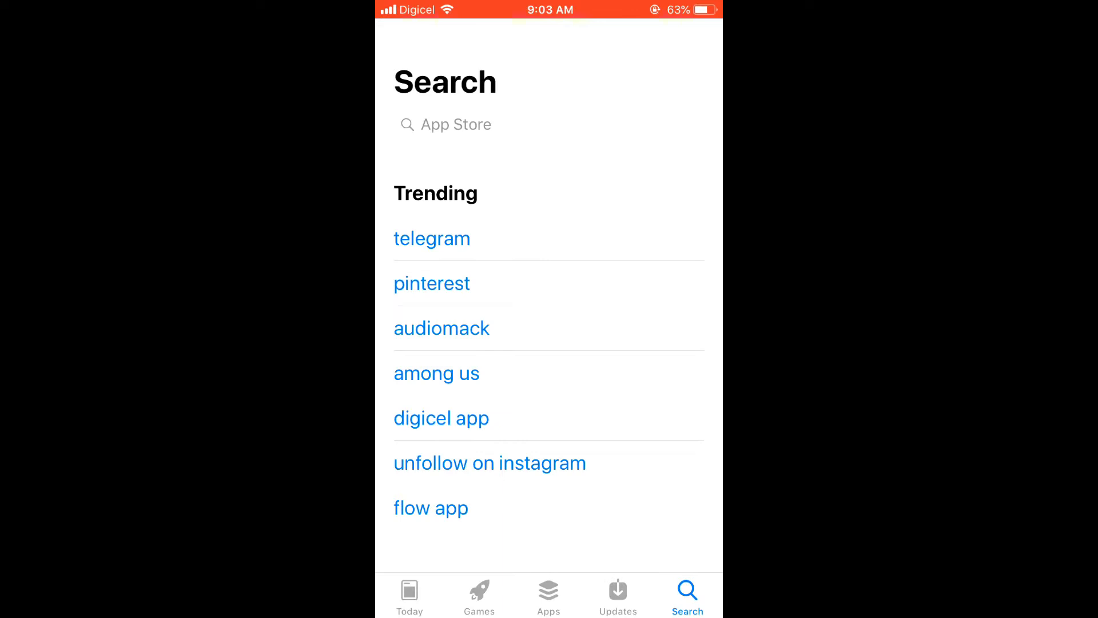
# Search the App Store for 'Loop text' and scroll the results to the Type Loop app
pyautogui.click(445, 125)
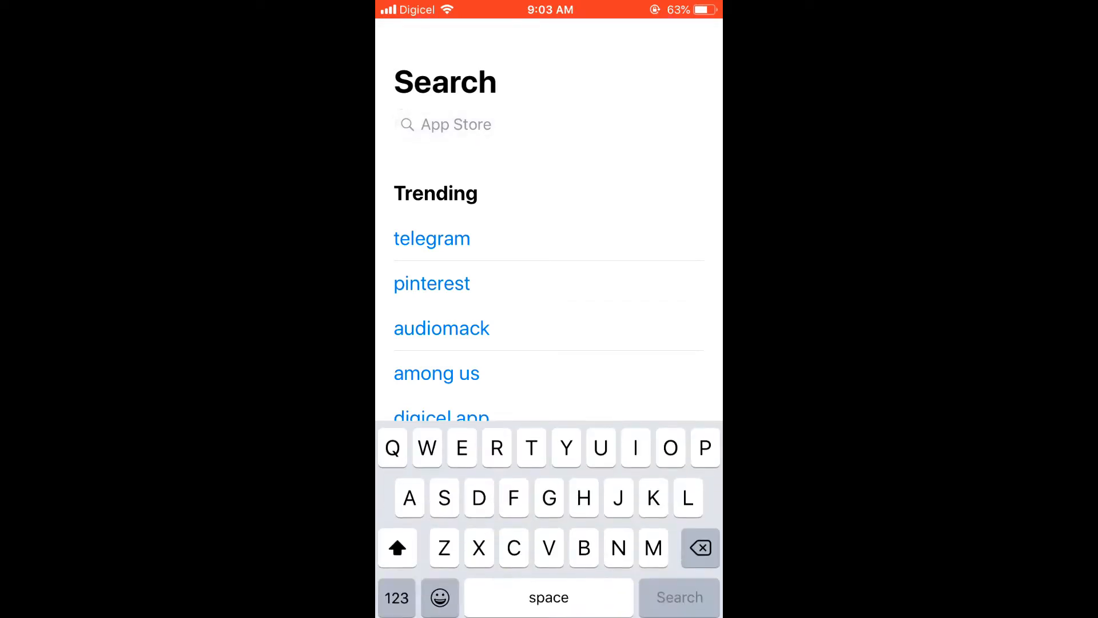
pyautogui.click(456, 123)
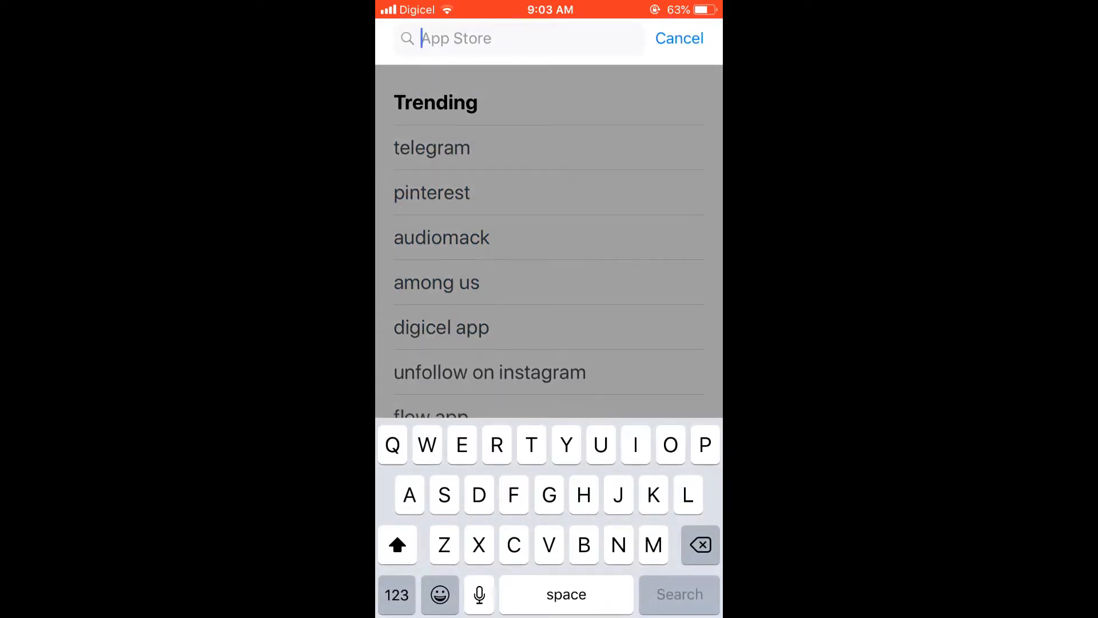
pyautogui.write('oop te')
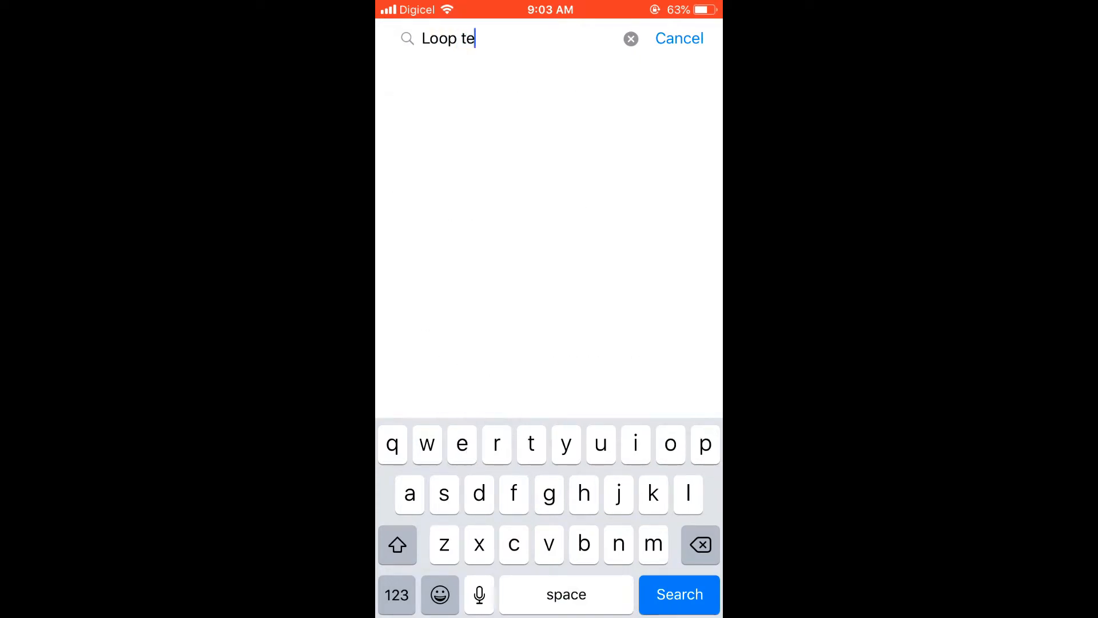
pyautogui.write('xt')
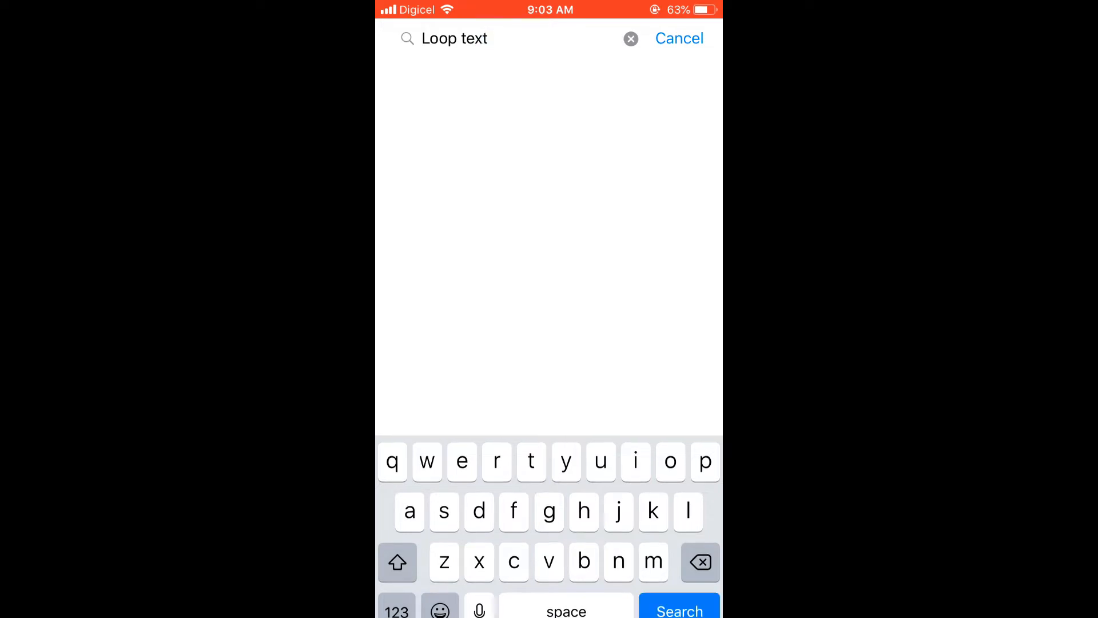
pyautogui.click(679, 610)
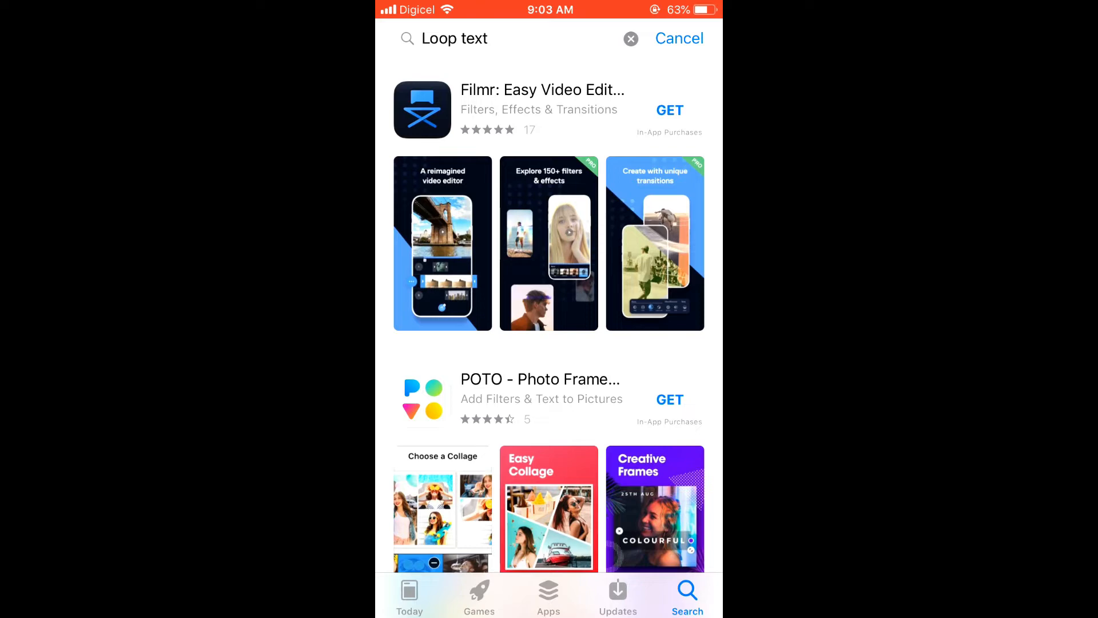
pyautogui.scroll(-3)
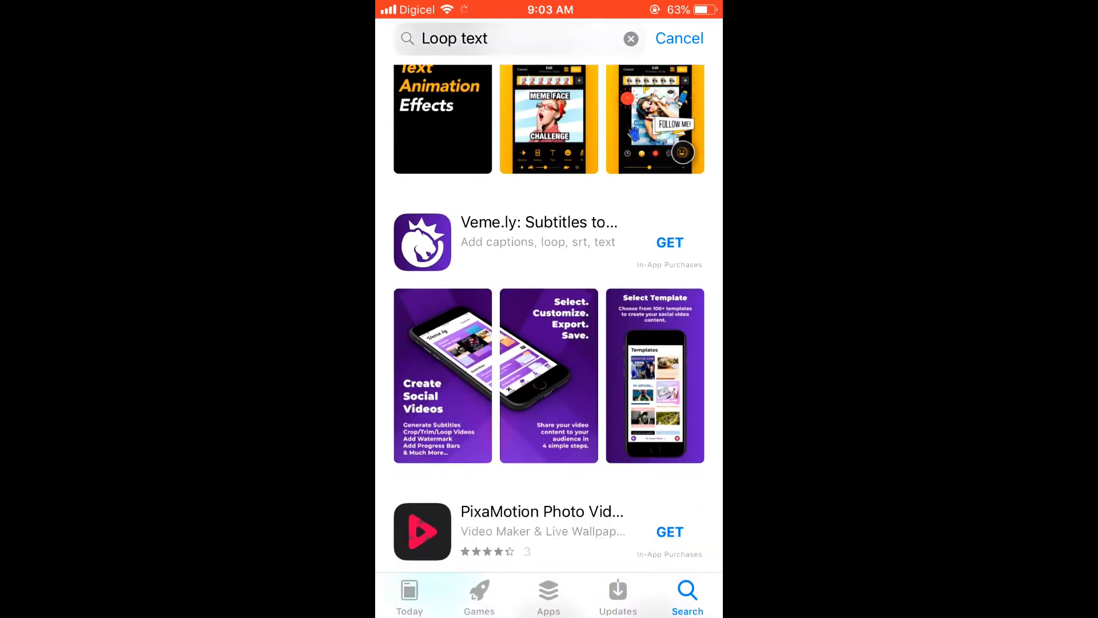
pyautogui.scroll(-3)
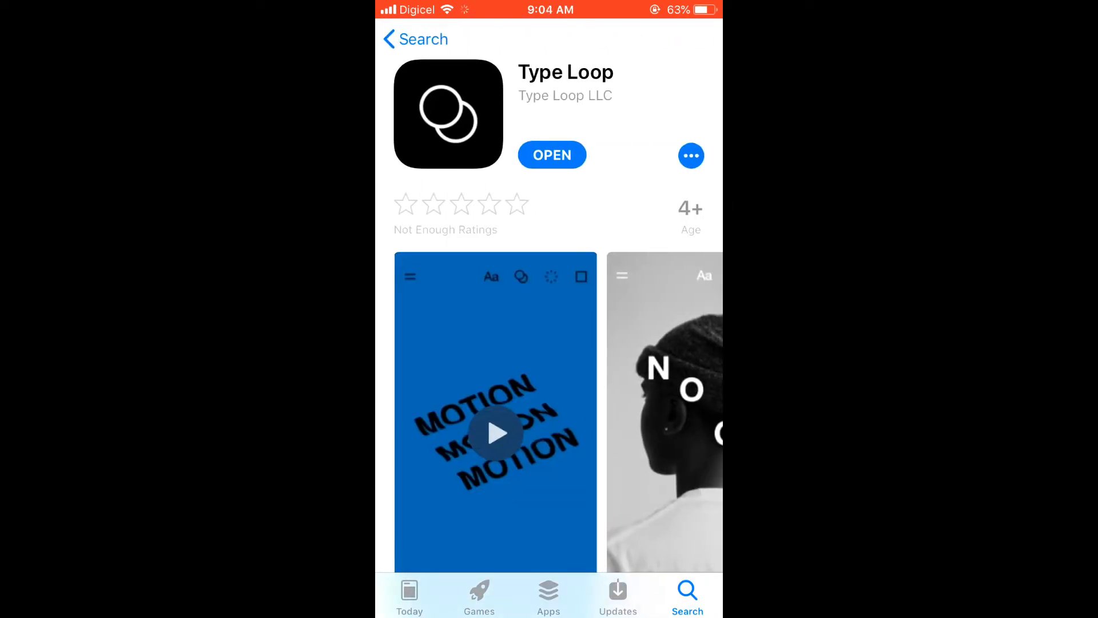
# Scroll the Type Loop App Store page toward its OPEN button
pyautogui.scroll(-3)
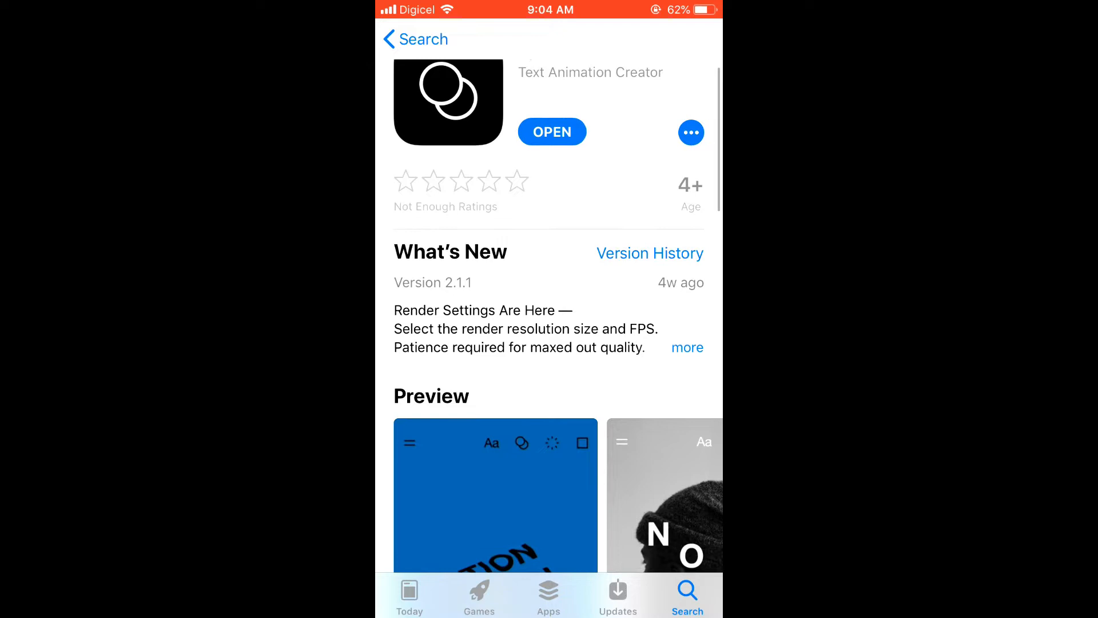
pyautogui.scroll(-3)
pyautogui.write('Tr')
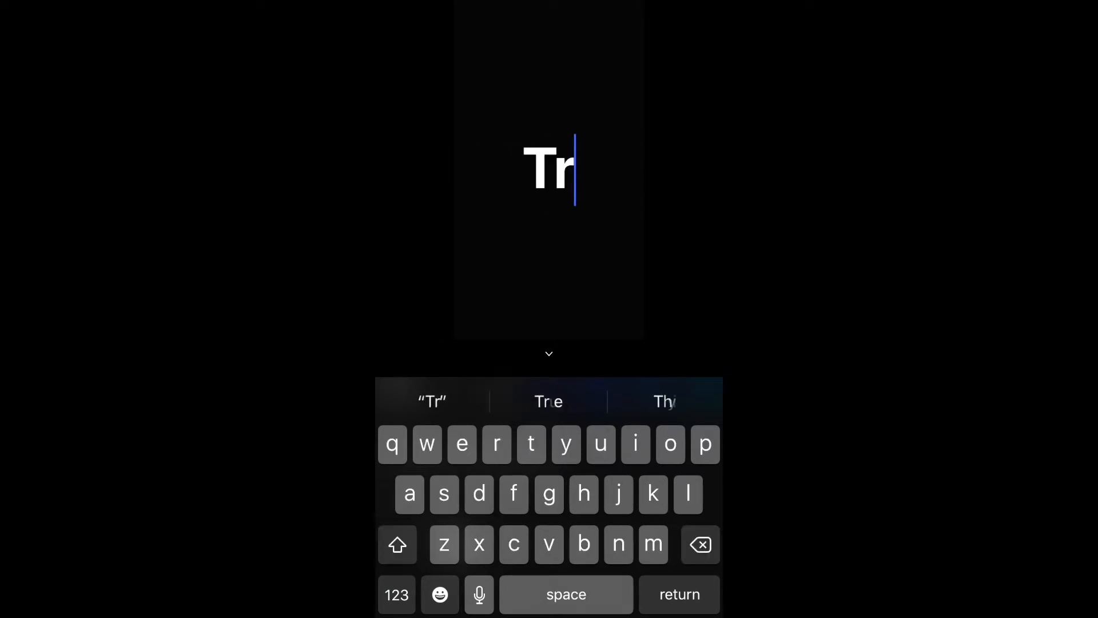
# Complete the word 'Trending', make it yellow and enlarge it with the Text Size slider
pyautogui.write('ending')
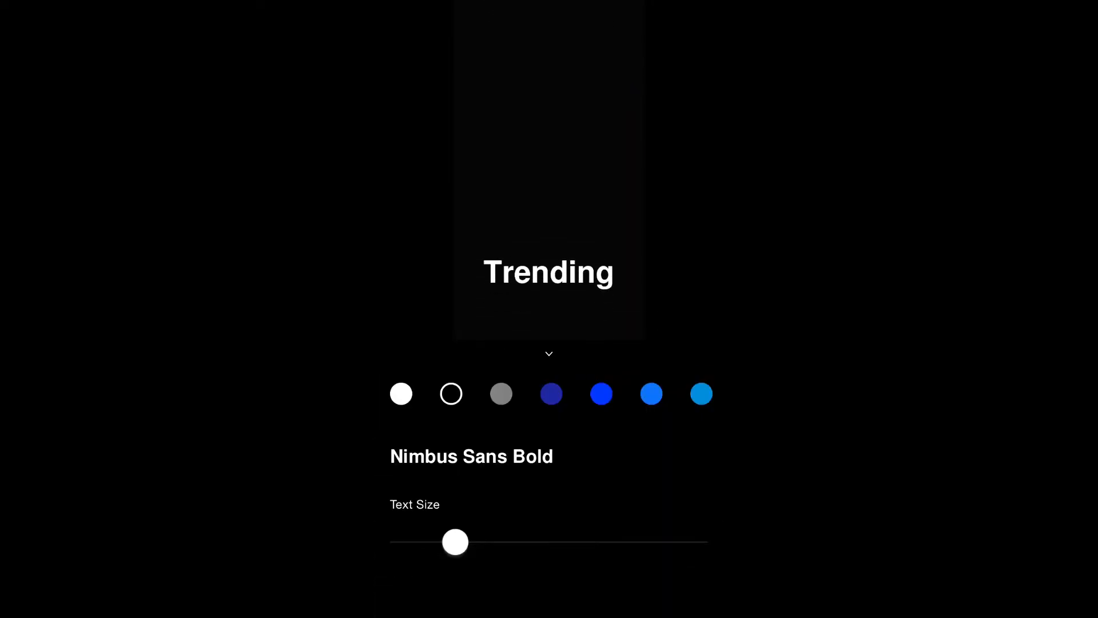
pyautogui.click(548, 273)
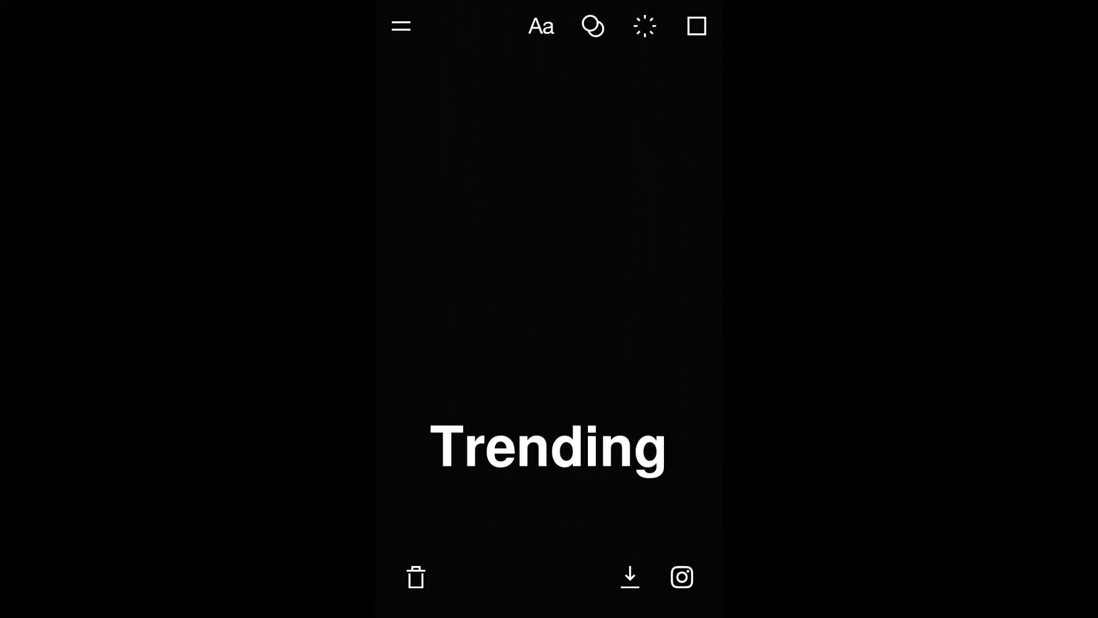
pyautogui.click(540, 26)
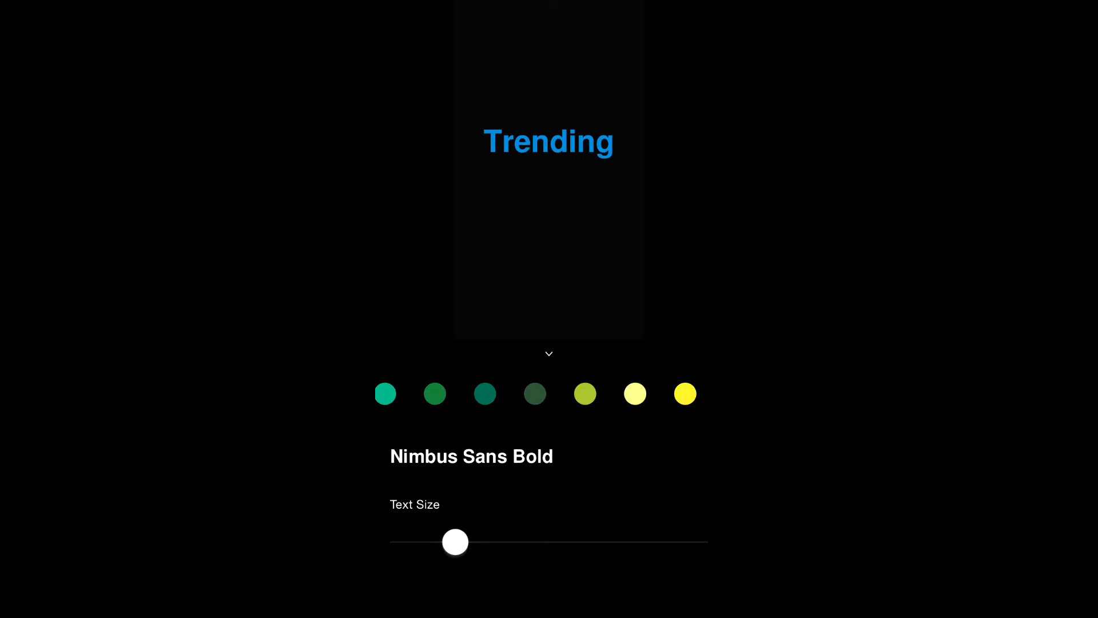
pyautogui.moveTo(455, 541); pyautogui.dragTo(488, 541)
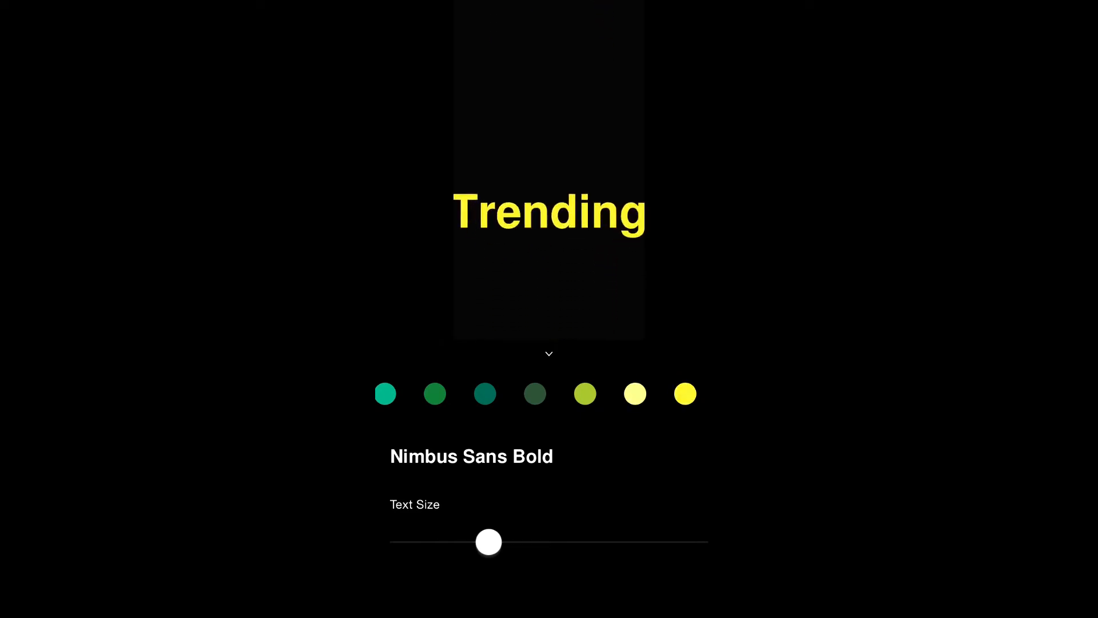
pyautogui.moveTo(489, 541); pyautogui.dragTo(477, 541)
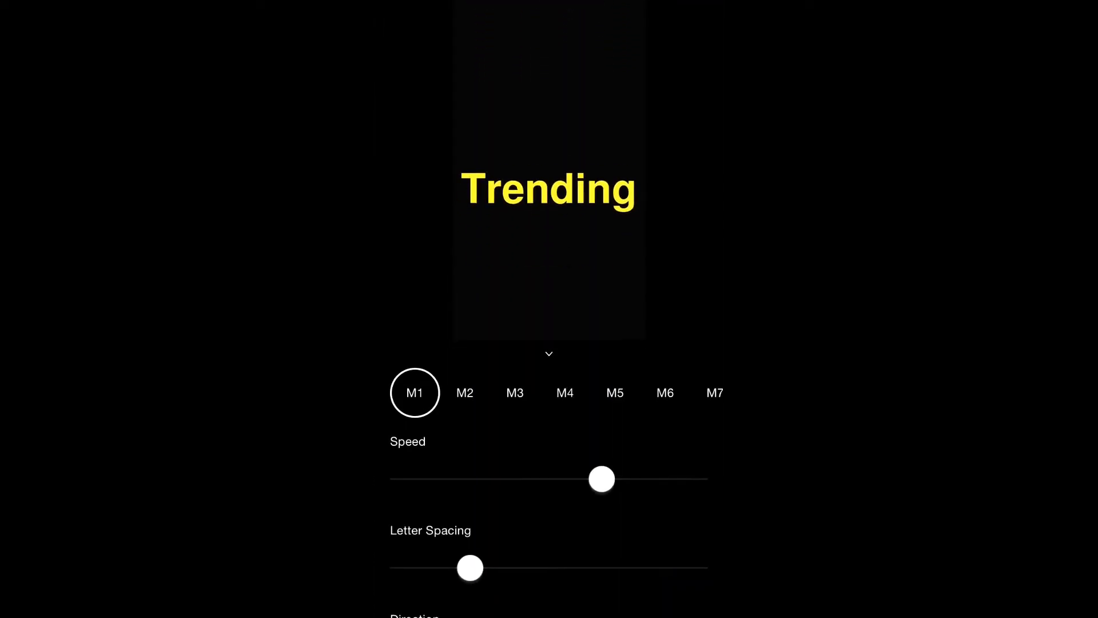
# Try motion presets M2 through M5, keeping the staggered bounce M5
pyautogui.click(465, 393)
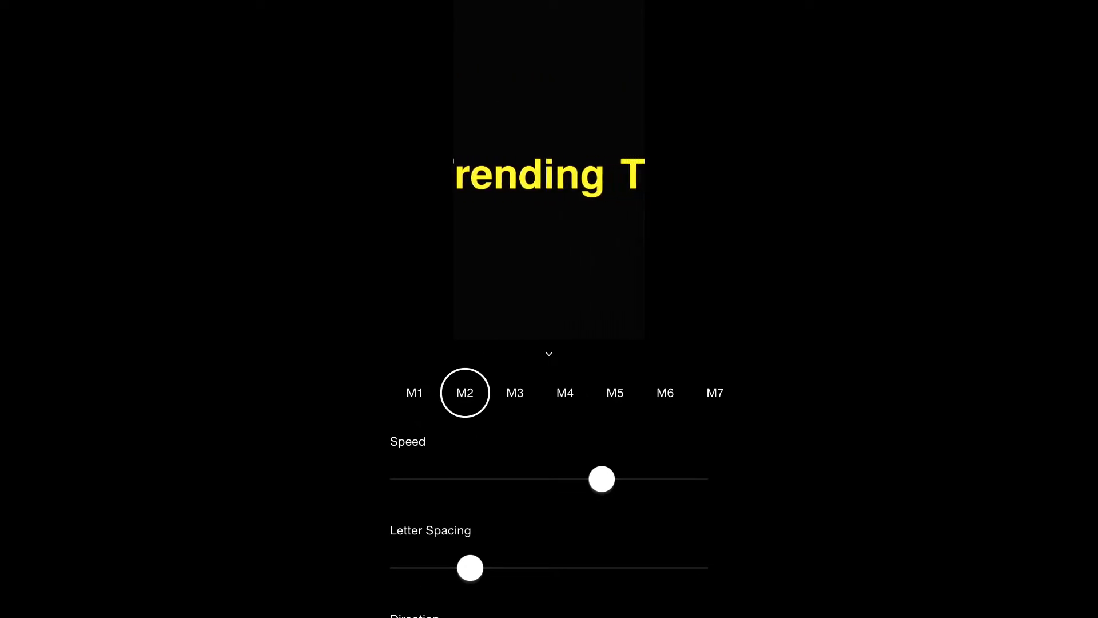
pyautogui.click(515, 392)
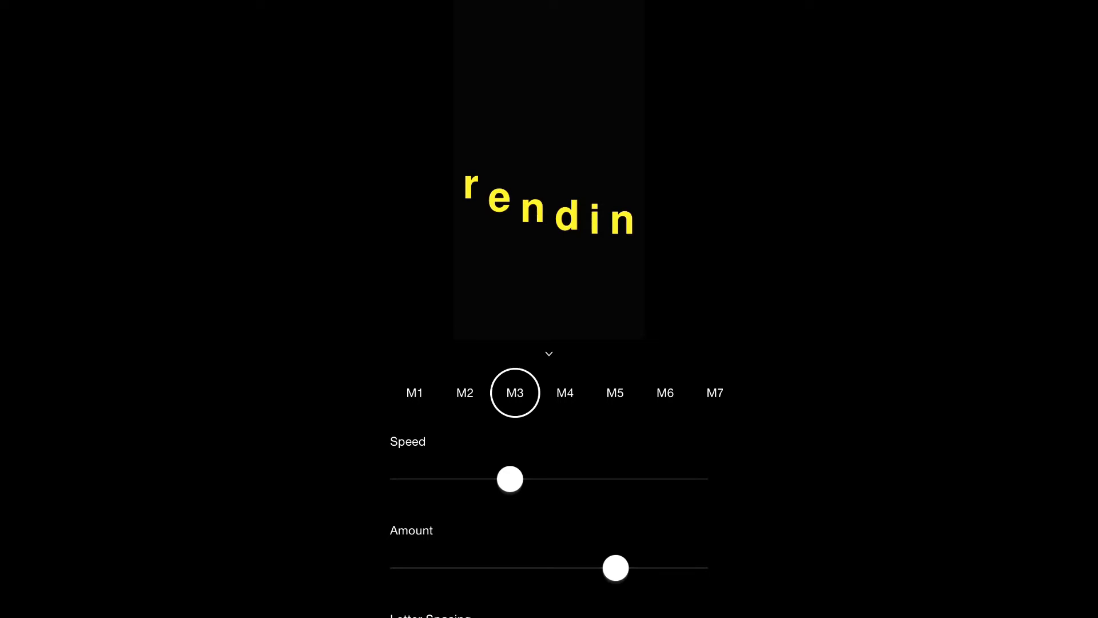
pyautogui.click(564, 393)
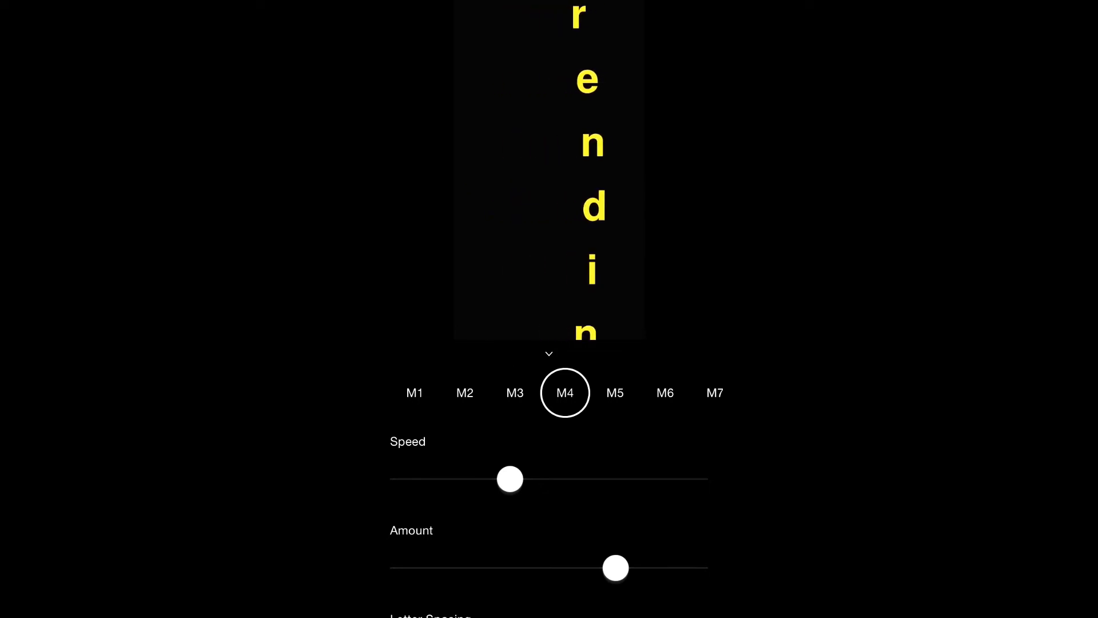
pyautogui.click(615, 393)
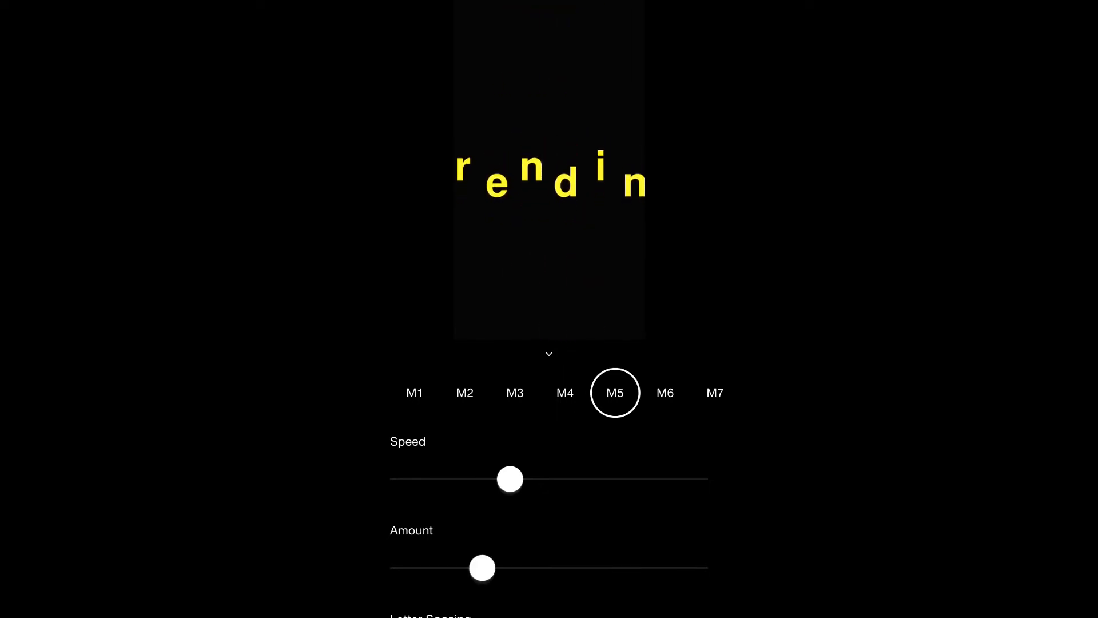
# Raise the motion Speed and Amount and widen the Letter Spacing
pyautogui.moveTo(510, 480); pyautogui.dragTo(559, 480)
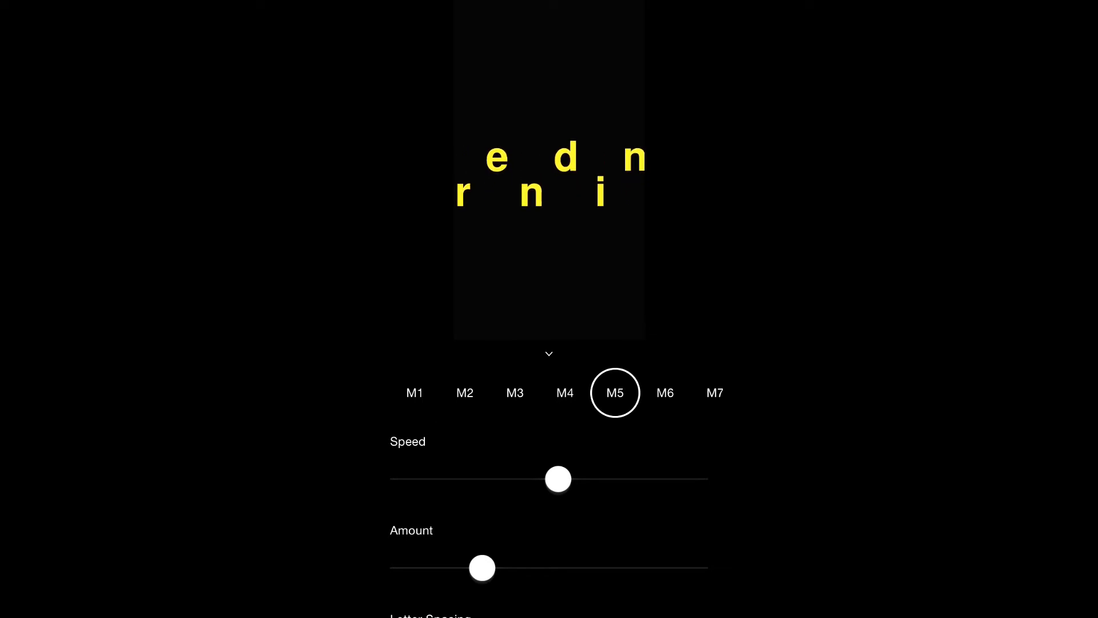
pyautogui.moveTo(558, 479); pyautogui.dragTo(598, 480)
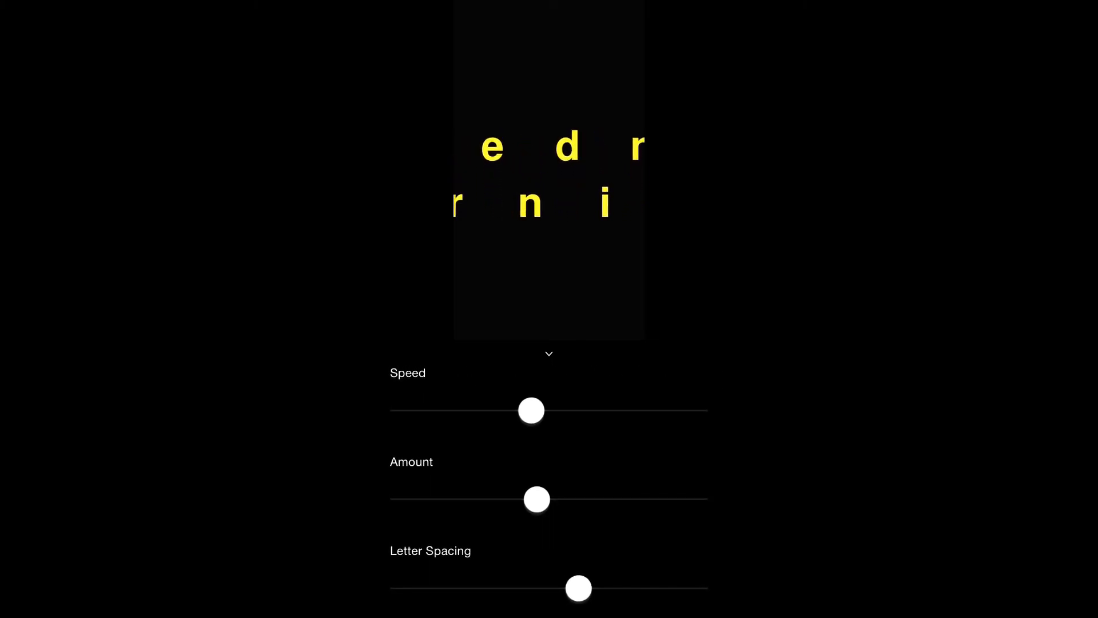
pyautogui.moveTo(579, 588); pyautogui.dragTo(517, 588)
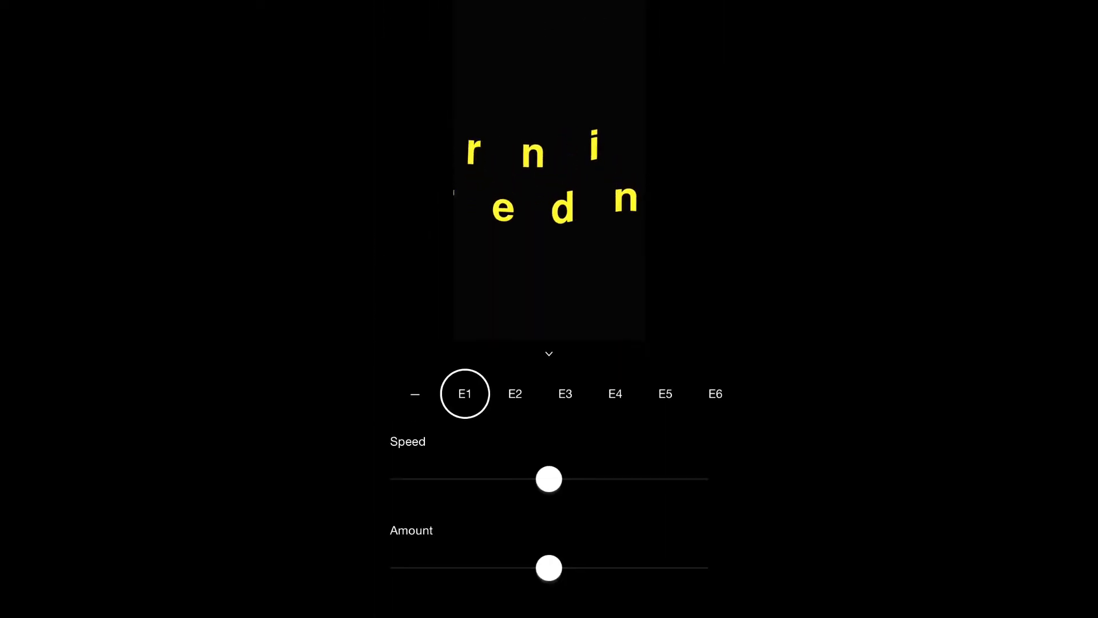
# Pixelate the letters with E3, switch motion to M4, then apply the glitchy sliced E5 effect
pyautogui.click(550, 353)
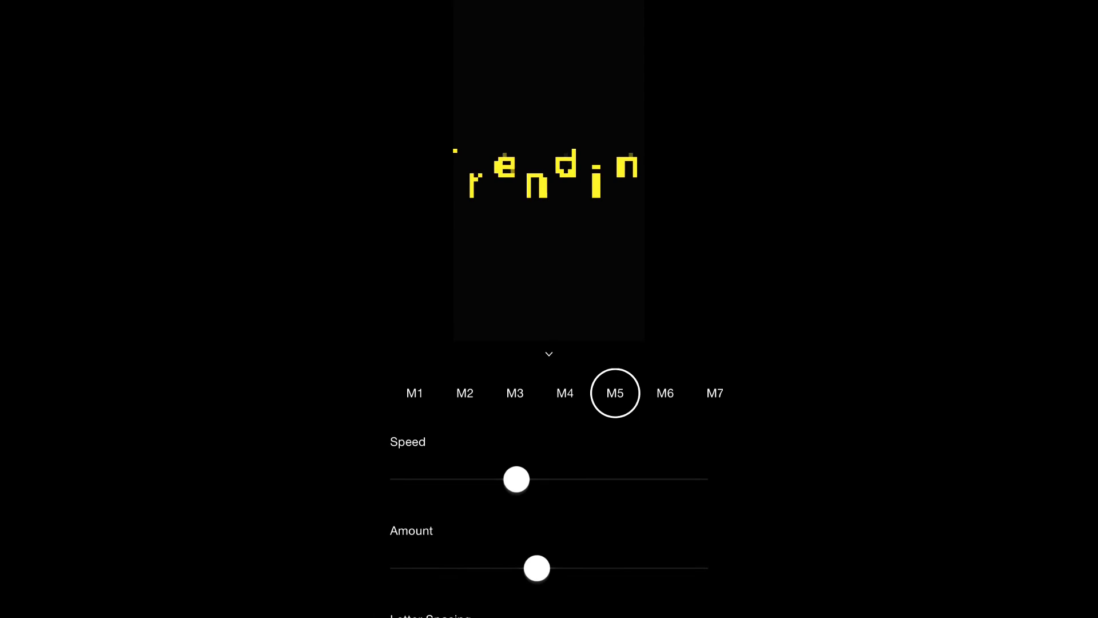
pyautogui.click(566, 392)
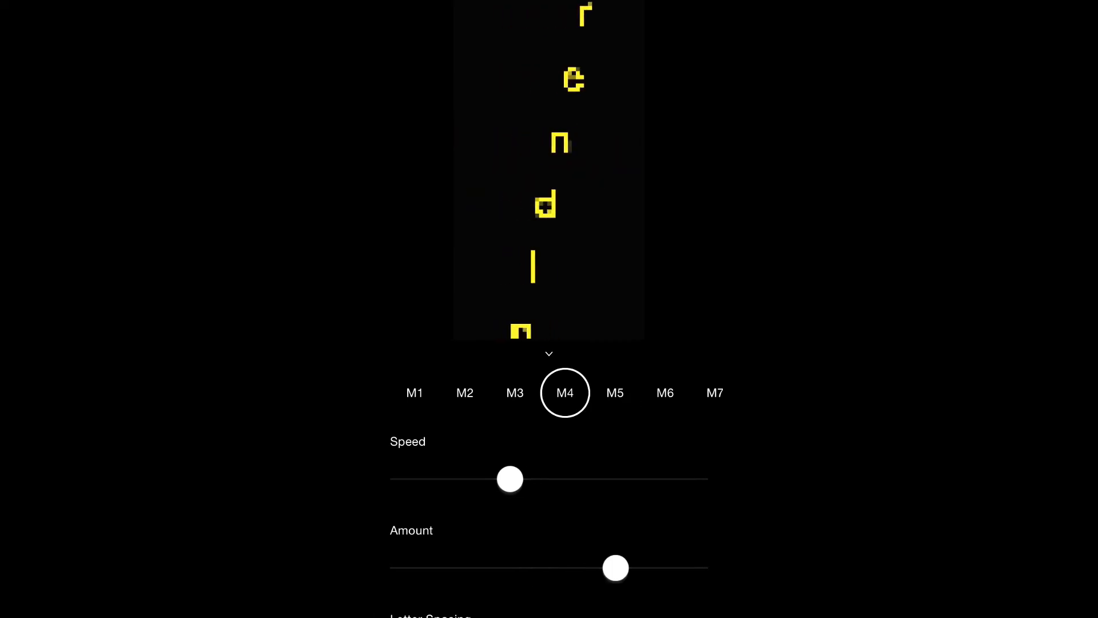
pyautogui.click(465, 392)
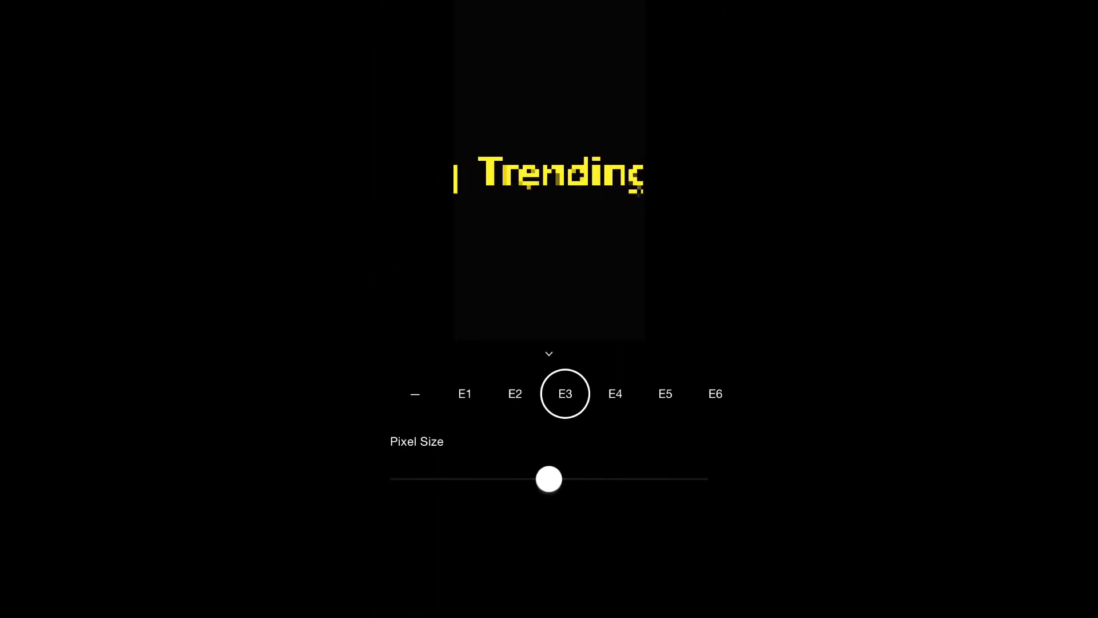
pyautogui.click(665, 394)
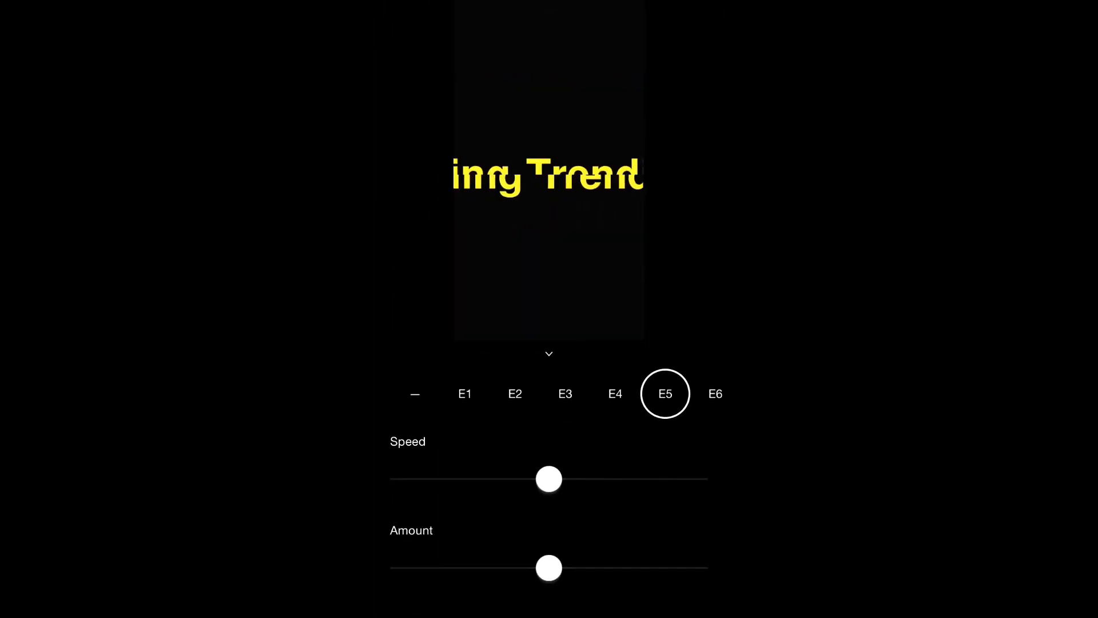